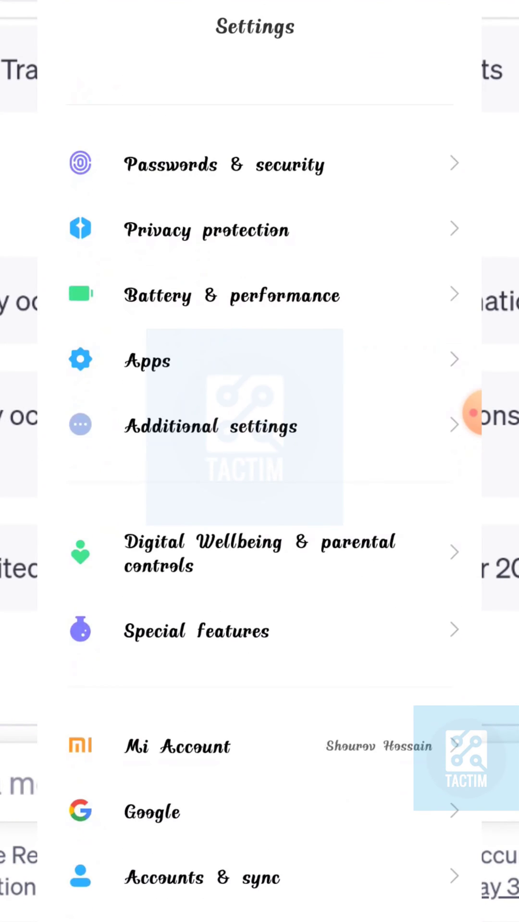
Scroll down the Settings list and open the Apps section.
scroll(down, 3)
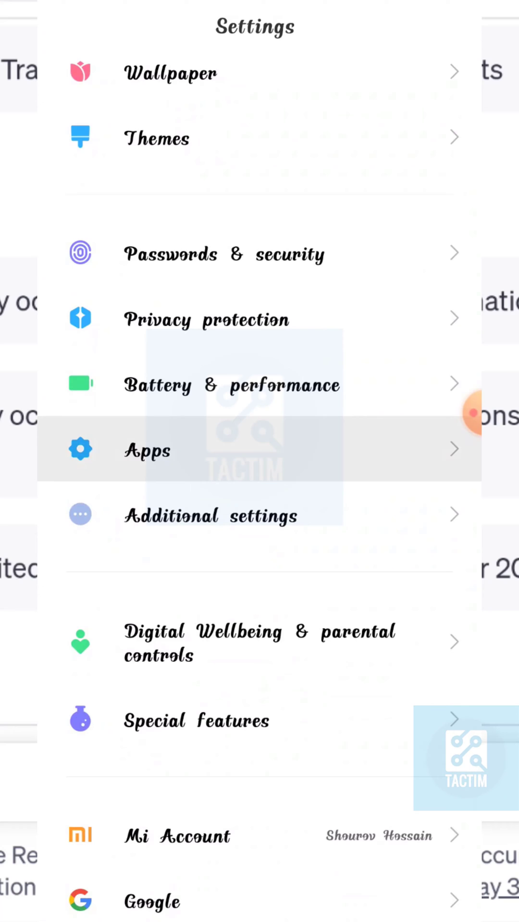
click(147, 450)
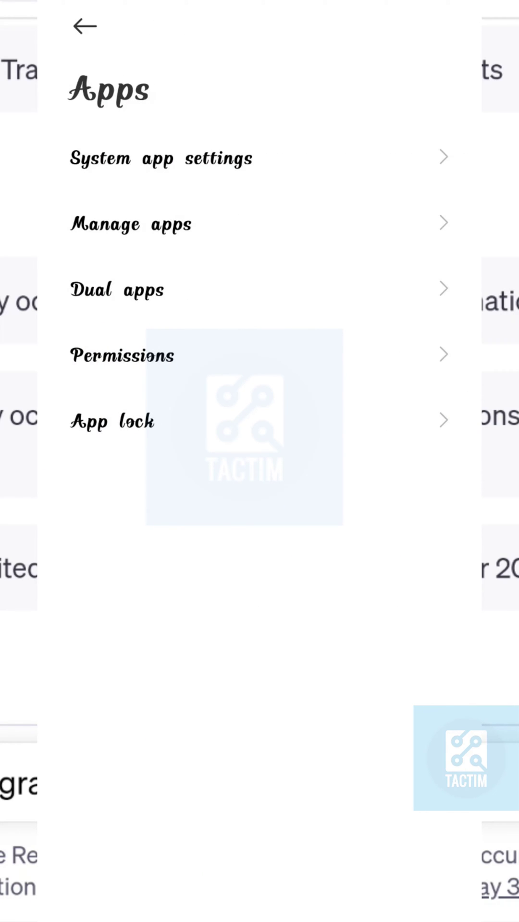
Search Manage apps for 'kaka' to open KakaoTalk's App info.
click(131, 223)
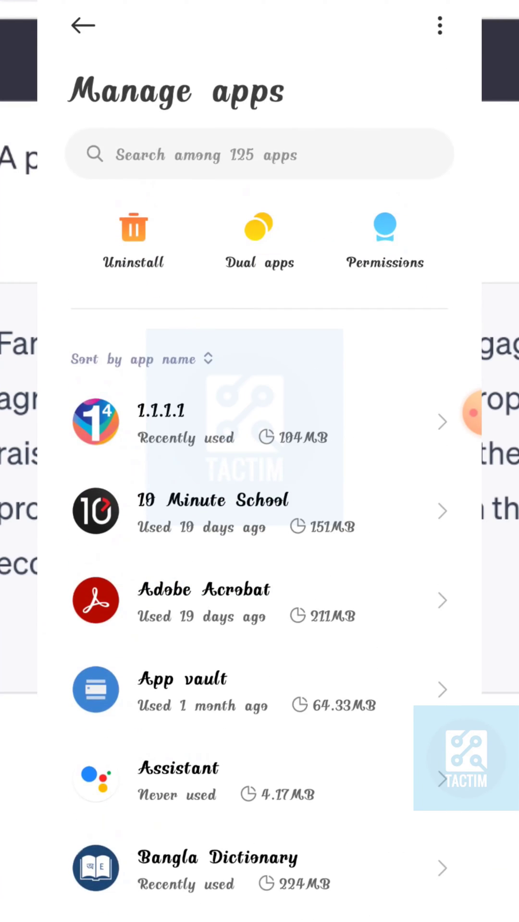
click(258, 154)
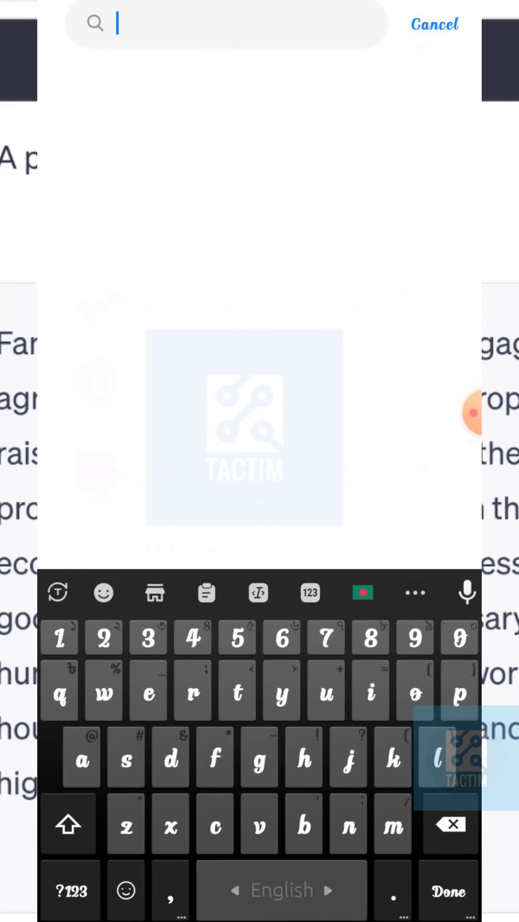
text(kaka)
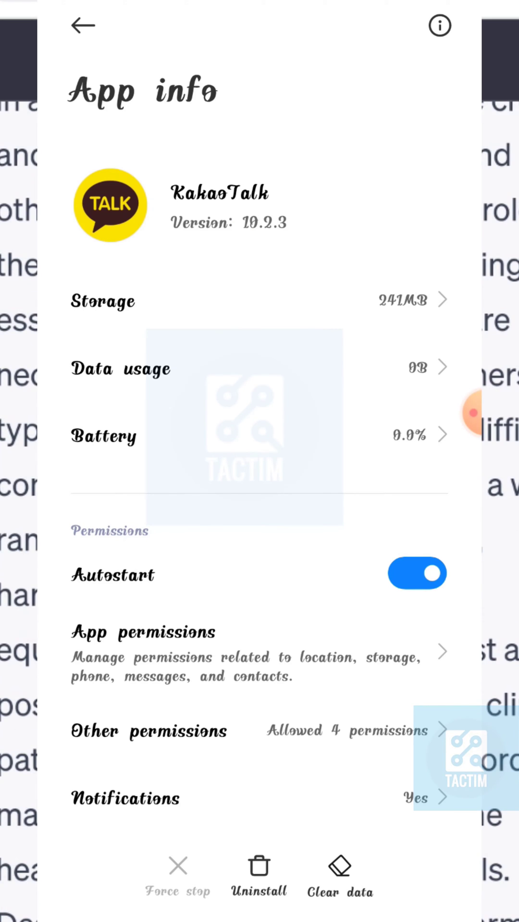
Choose Clear data, then Clear all data for KakaoTalk.
click(338, 870)
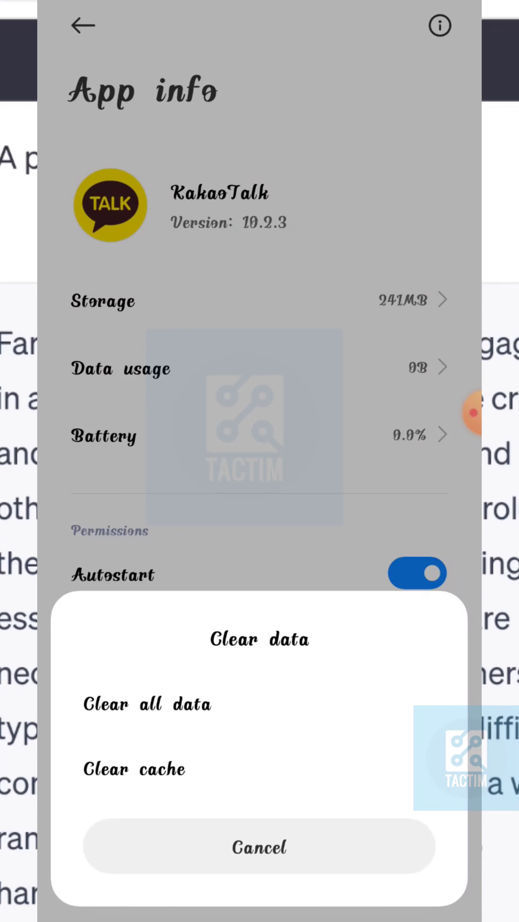
click(147, 703)
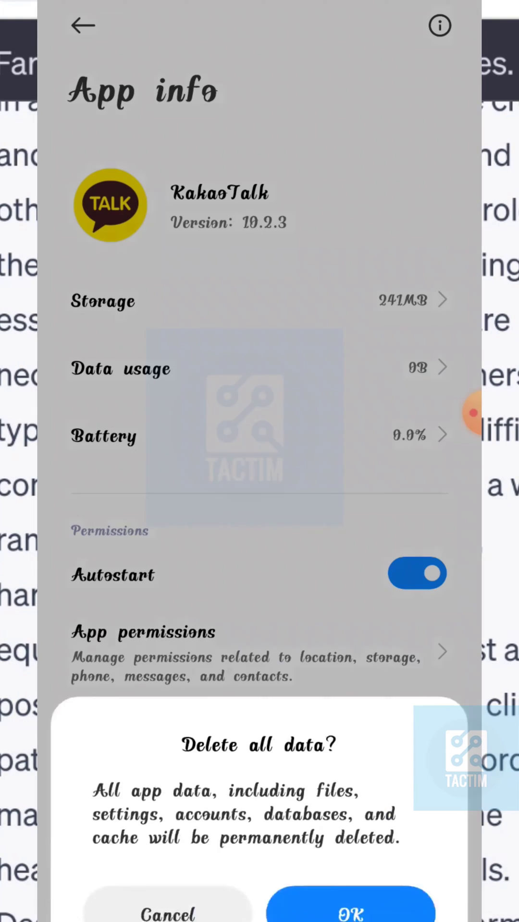